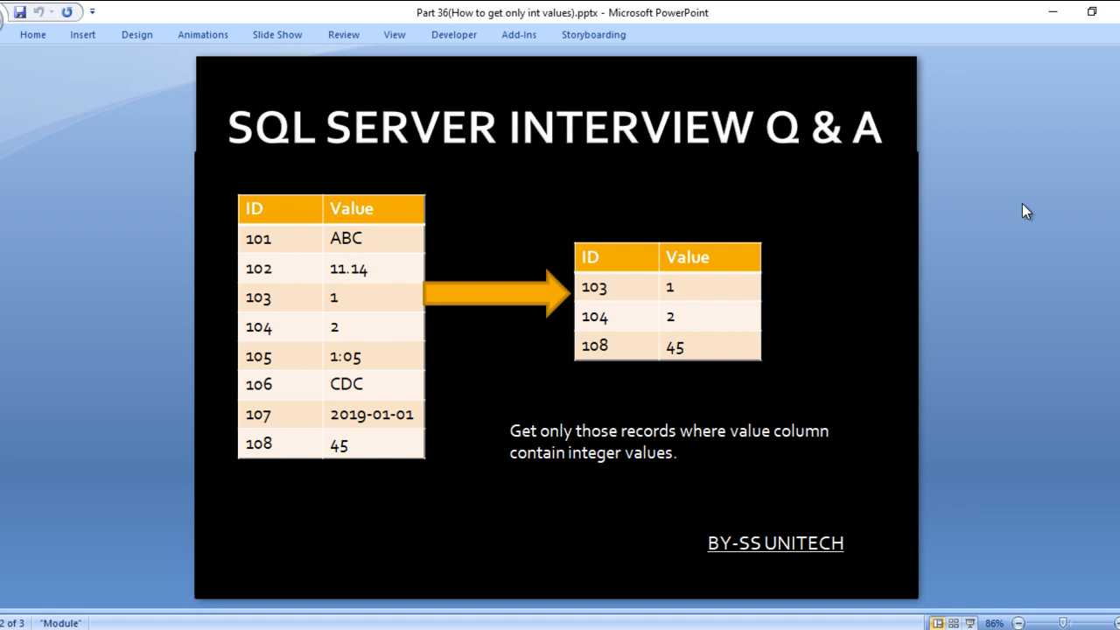
Step: Switch from the PowerPoint interview slide to the SQL Server Management Studio script
{"action": "key", "text": "alt+tab"}
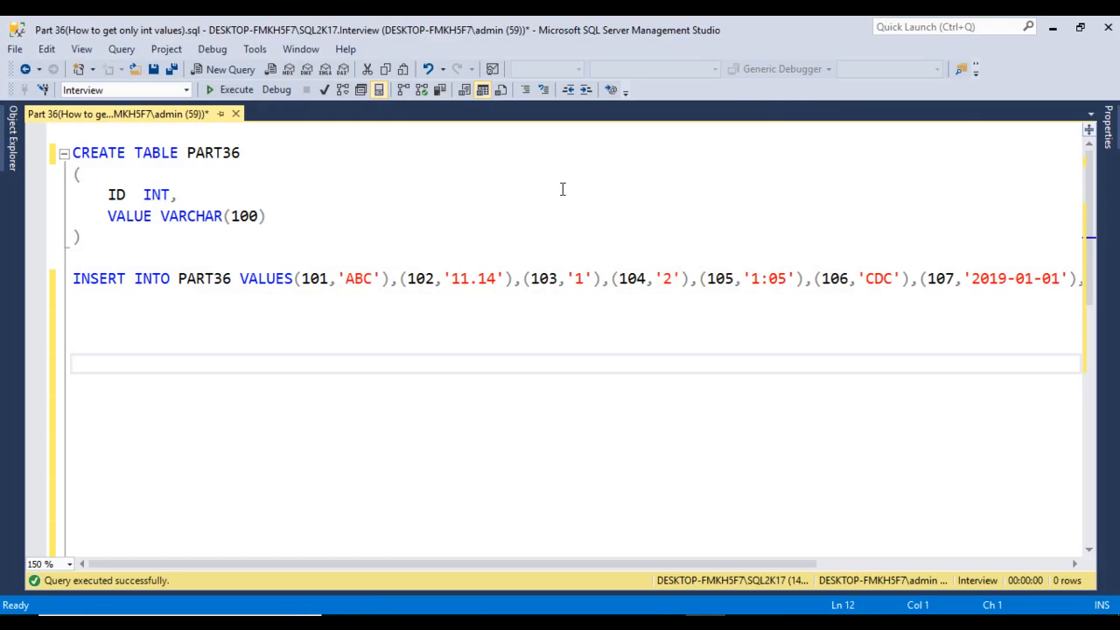
{"action": "mouse_move", "coordinate": [110, 248]}
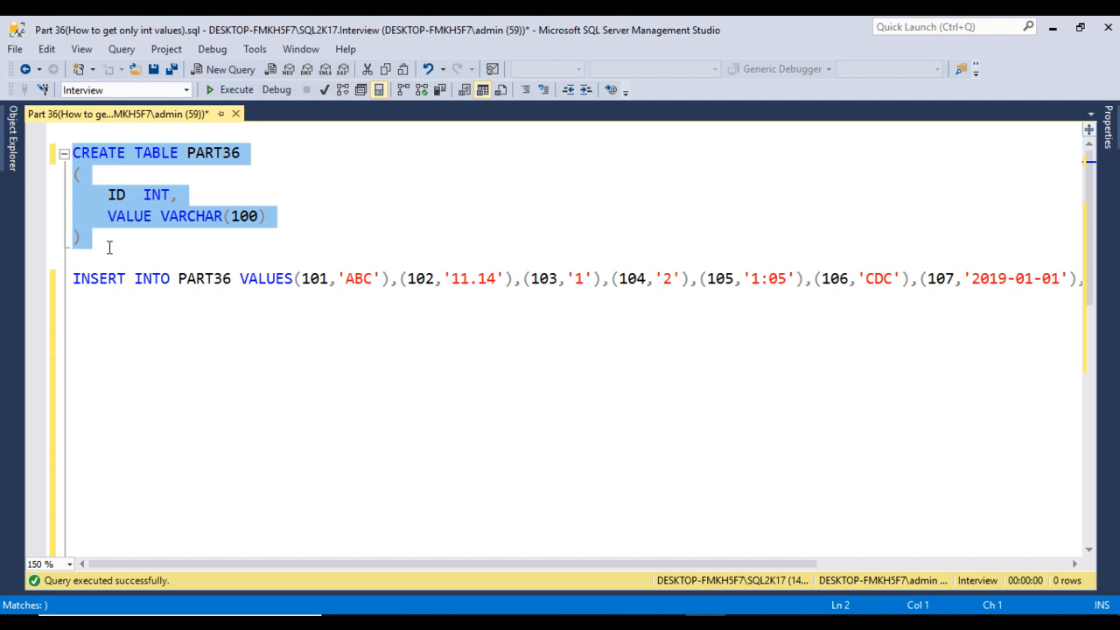
Step: Run the PART36 CREATE TABLE and eight-row INSERT statements, then begin a select on PART36
{"action": "left_click", "coordinate": [235, 89]}
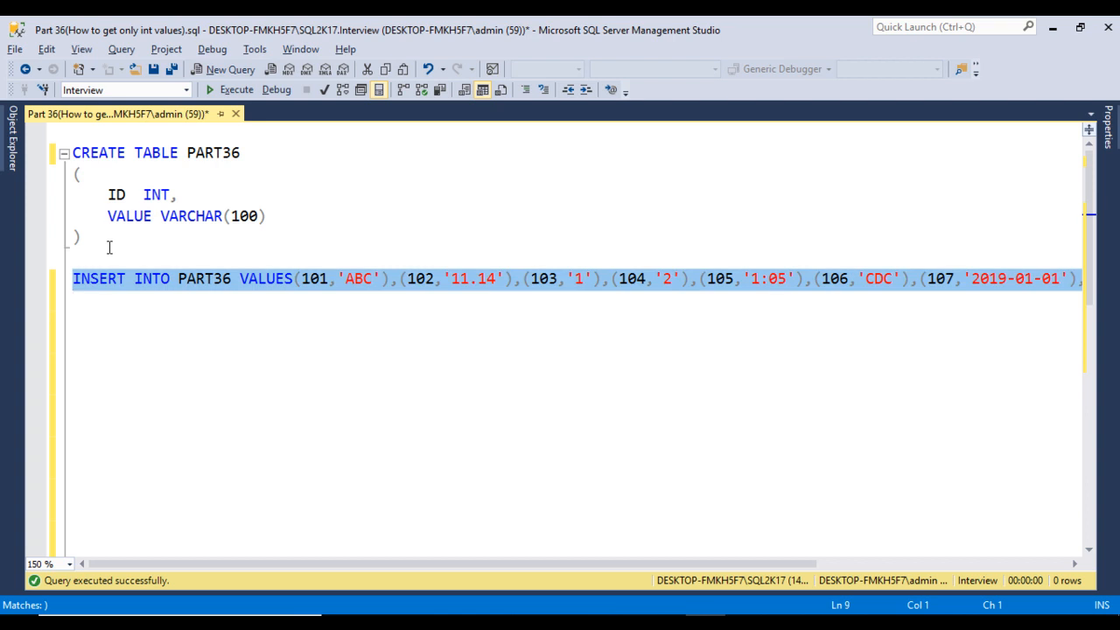
{"action": "left_click", "coordinate": [235, 90]}
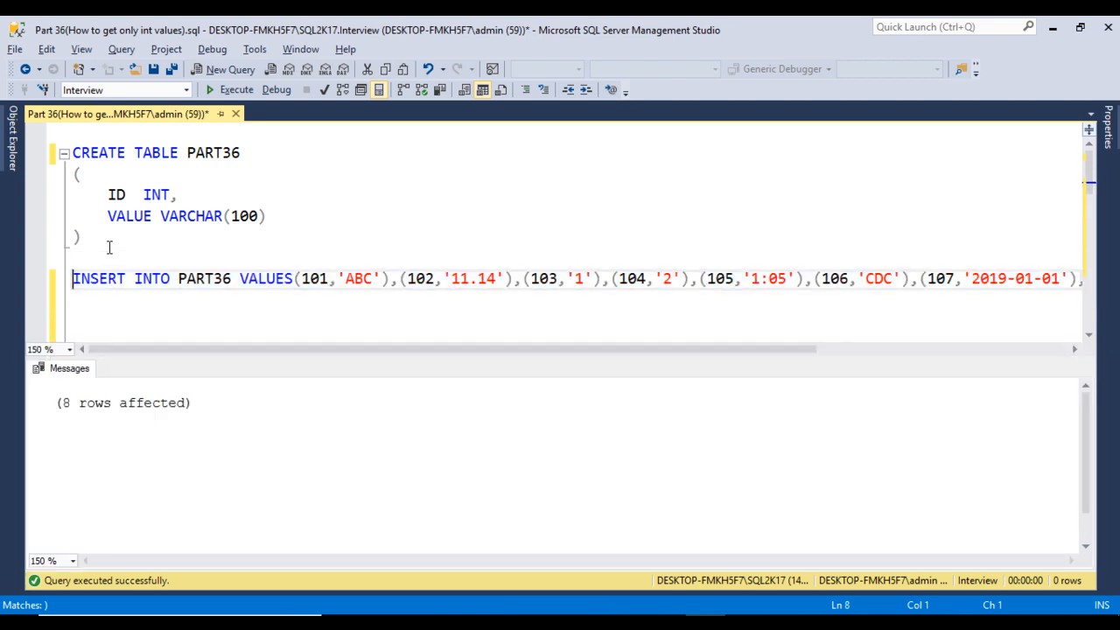
{"action": "double_click", "coordinate": [204, 278]}
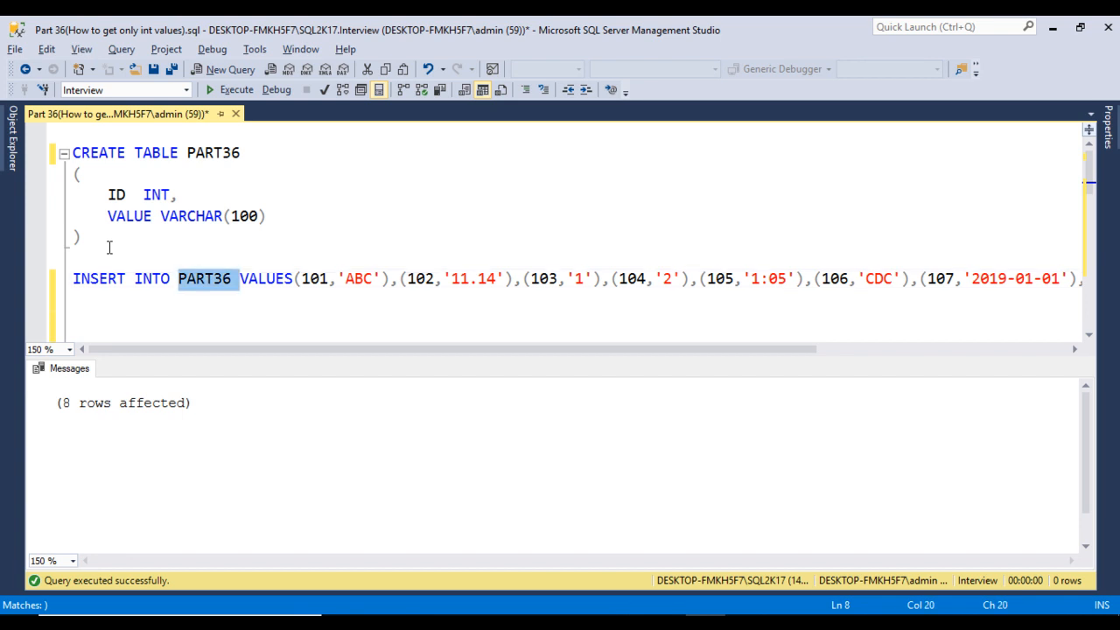
{"action": "type", "text": "select *"}
{"action": "type", "text": "from PART36"}
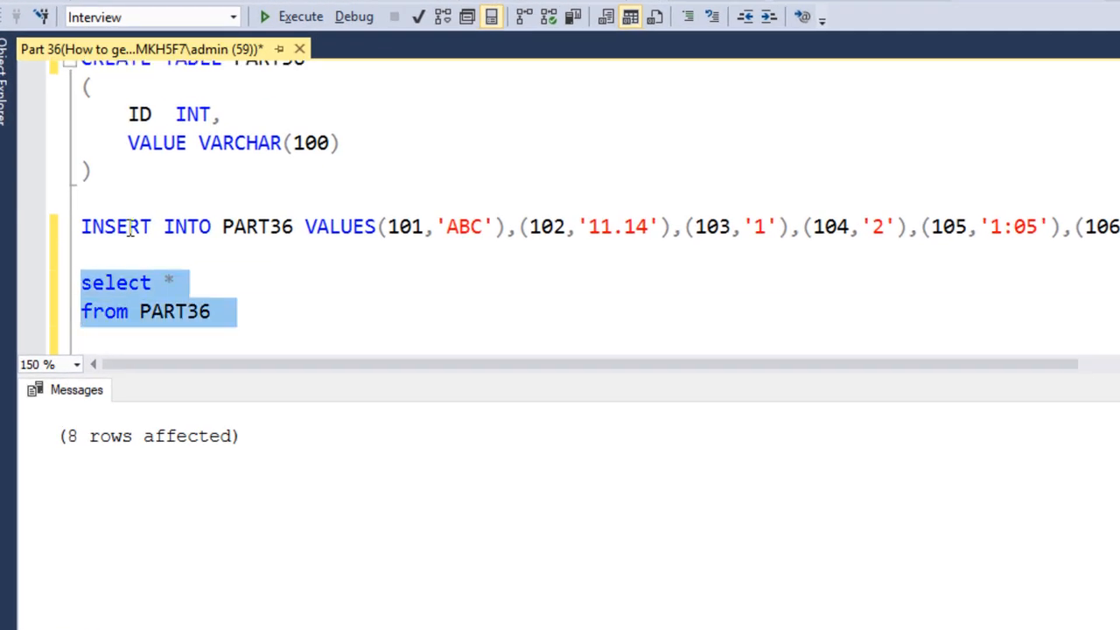
Step: Run select * from PART36 to list all eight rows, then add a comma after the asterisk
{"action": "left_click", "coordinate": [300, 16]}
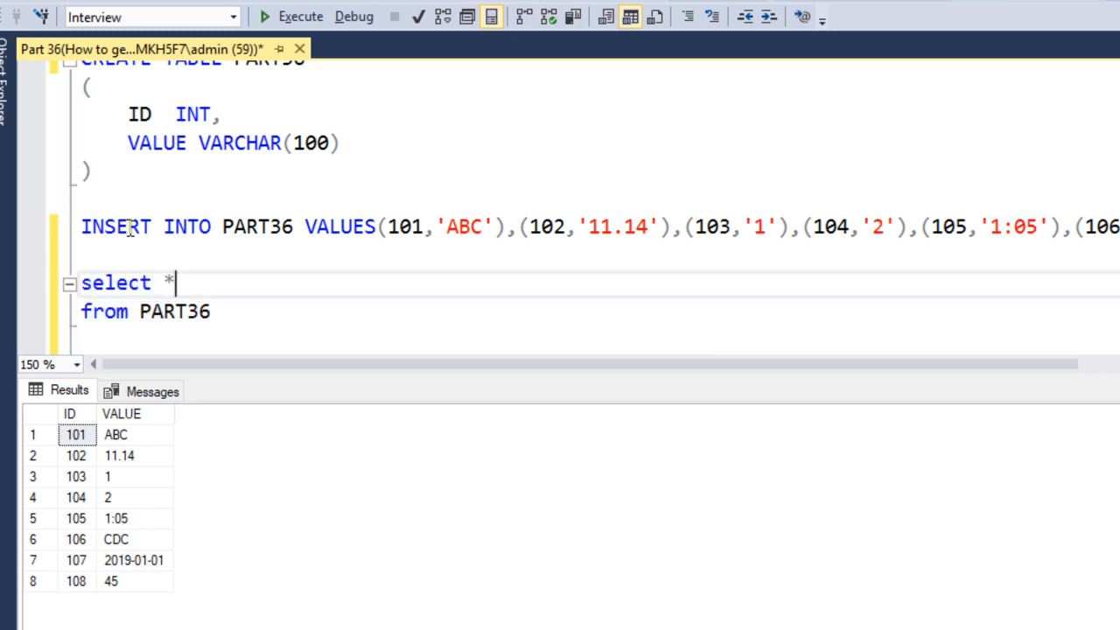
{"action": "type", "text": ","}
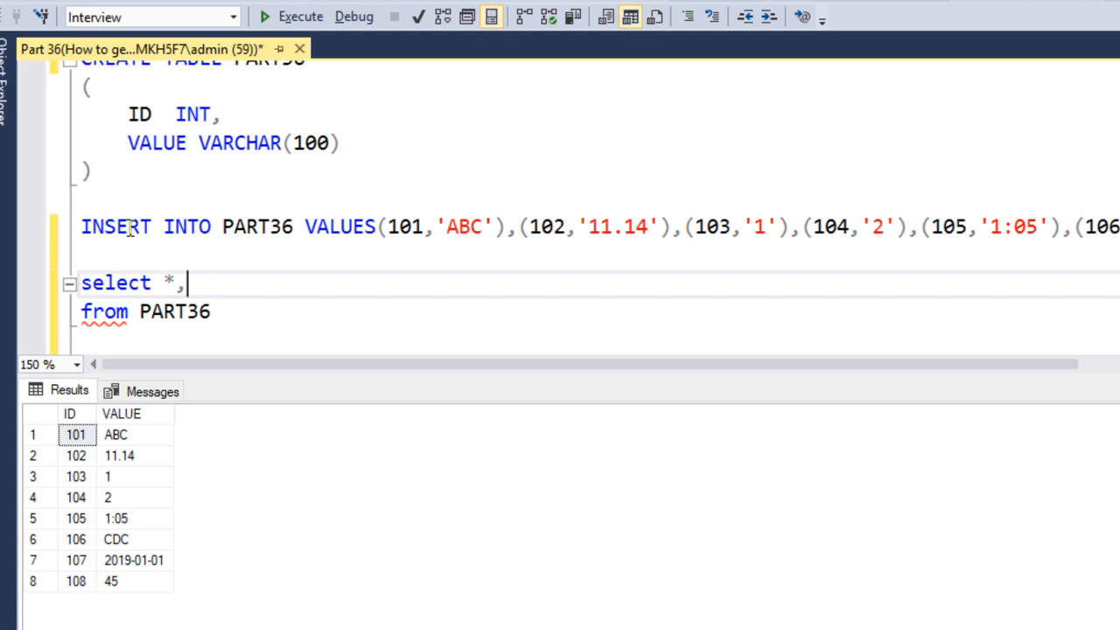
{"action": "type", "text": "try"}
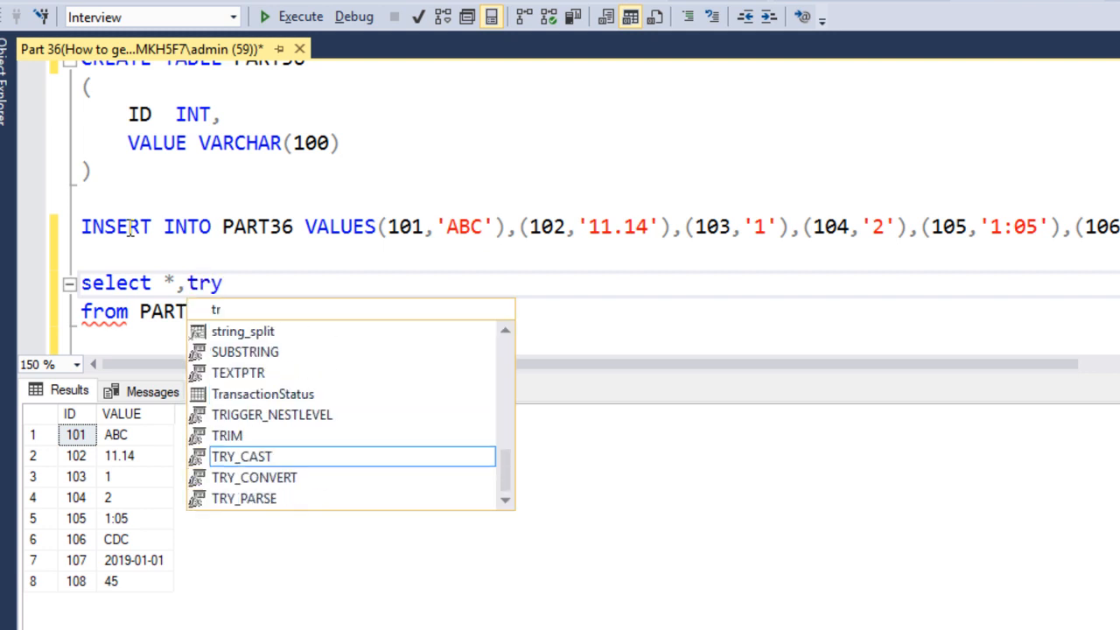
{"action": "type", "text": "_"}
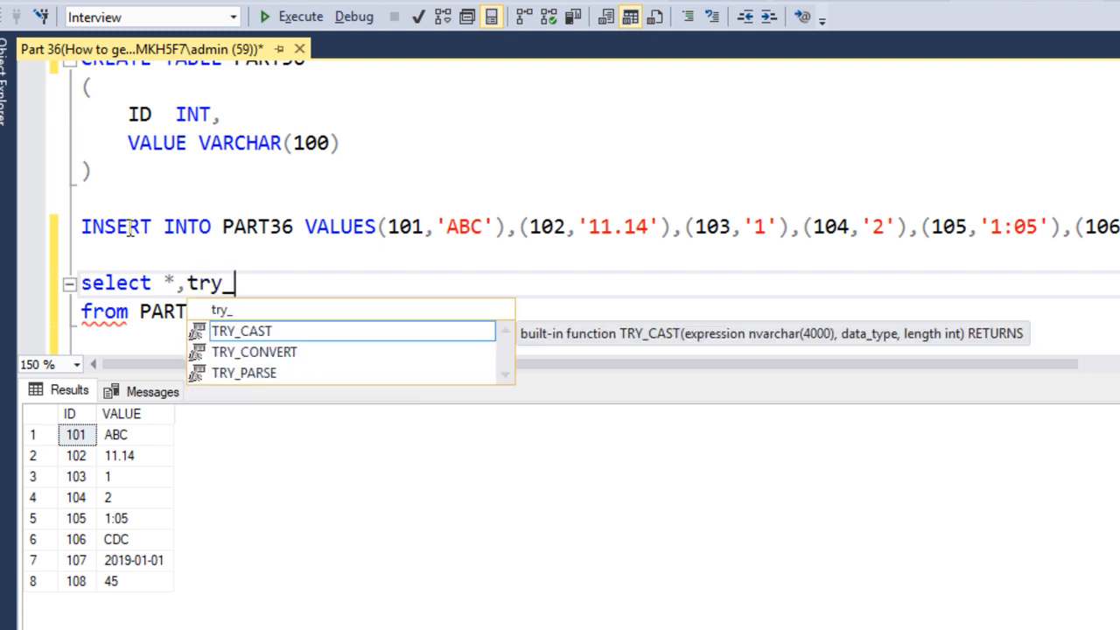
{"action": "double_click", "coordinate": [244, 373]}
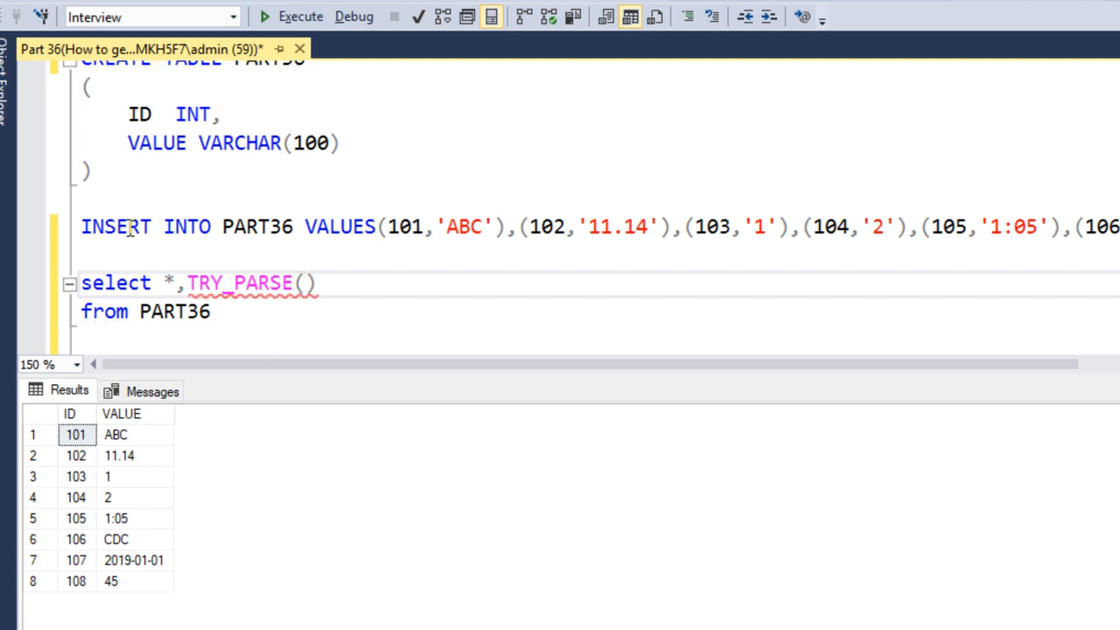
{"action": "type", "text": "value"}
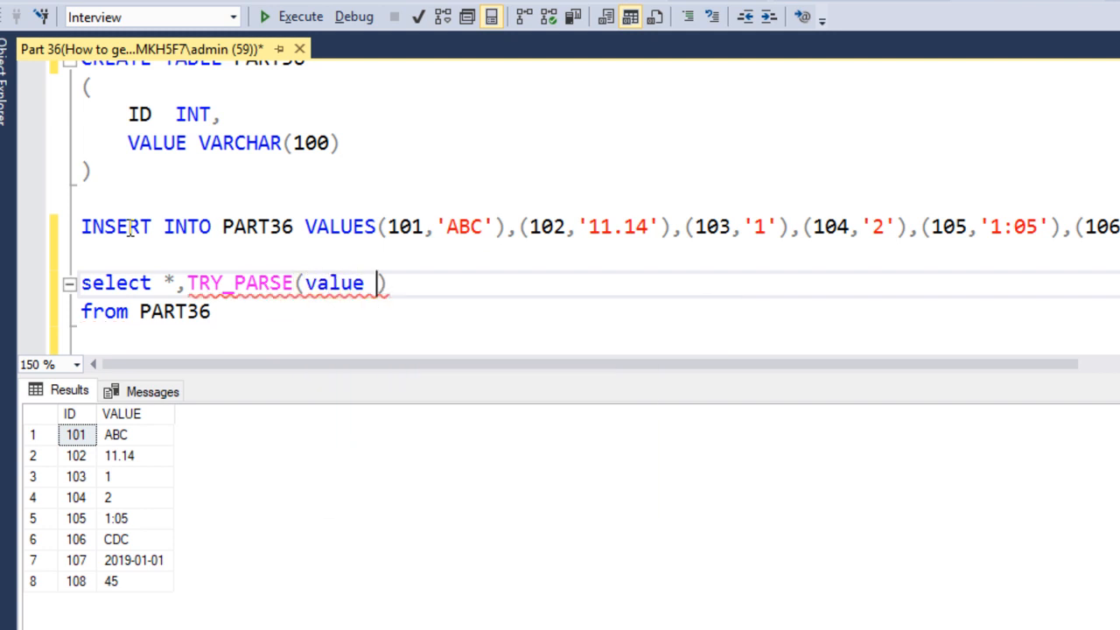
{"action": "type", "text": "as int"}
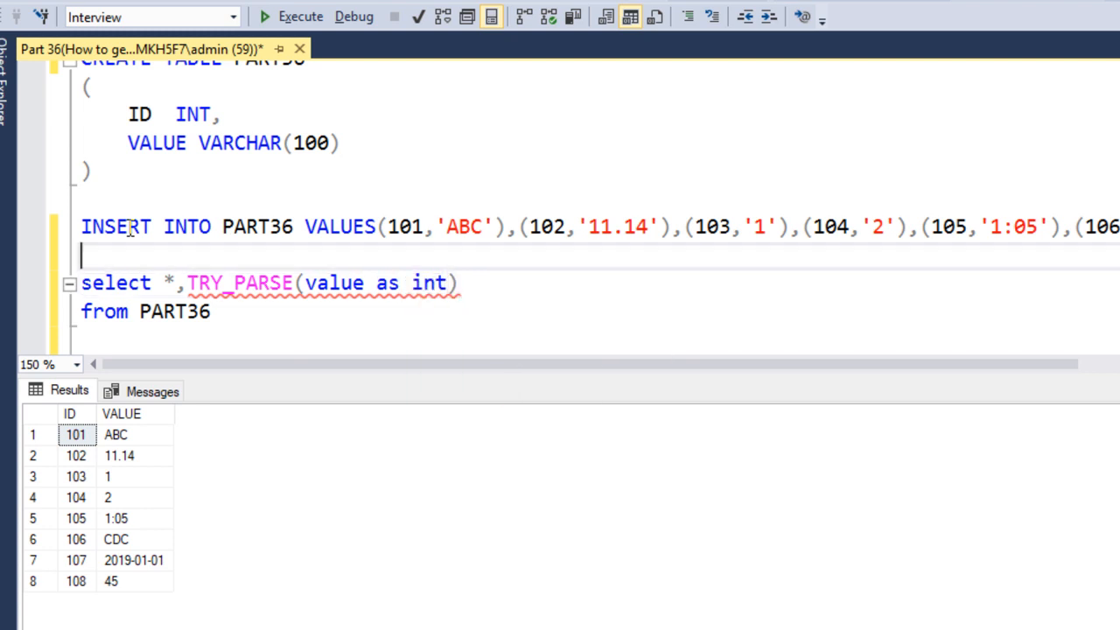
{"action": "left_click_drag", "start_coordinate": [81, 253], "coordinate": [210, 312]}
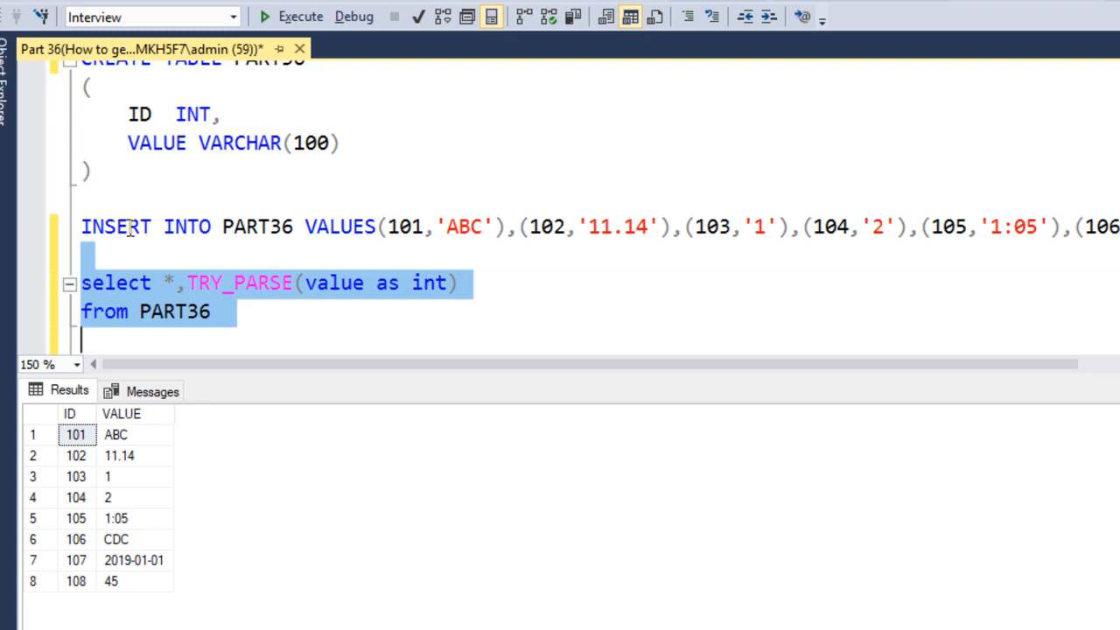
{"action": "left_click", "coordinate": [300, 16]}
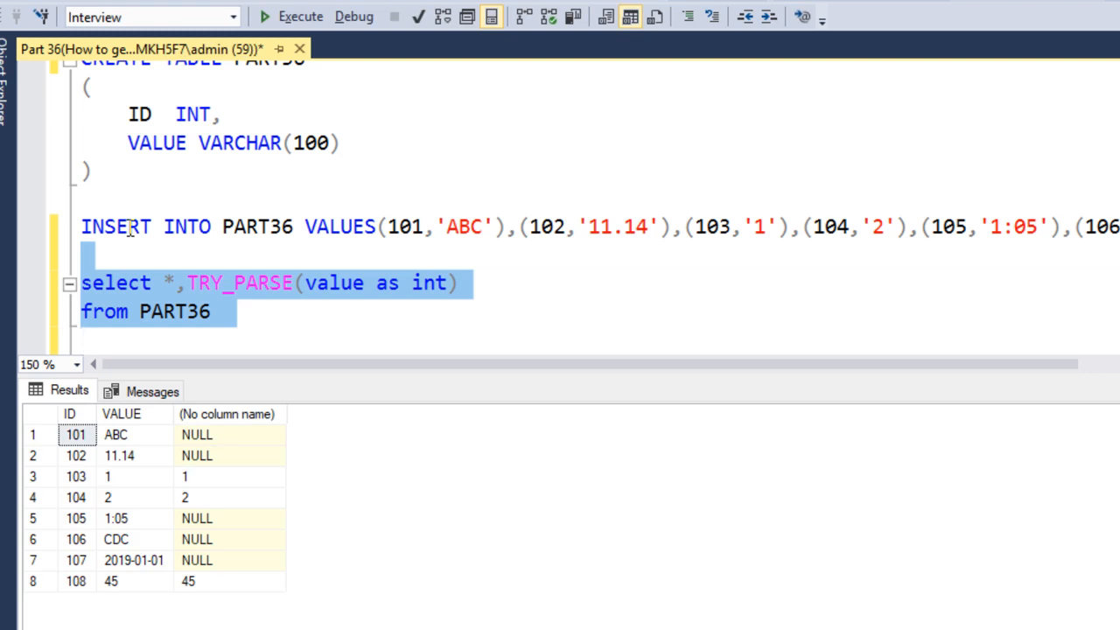
{"action": "mouse_move", "coordinate": [335, 290]}
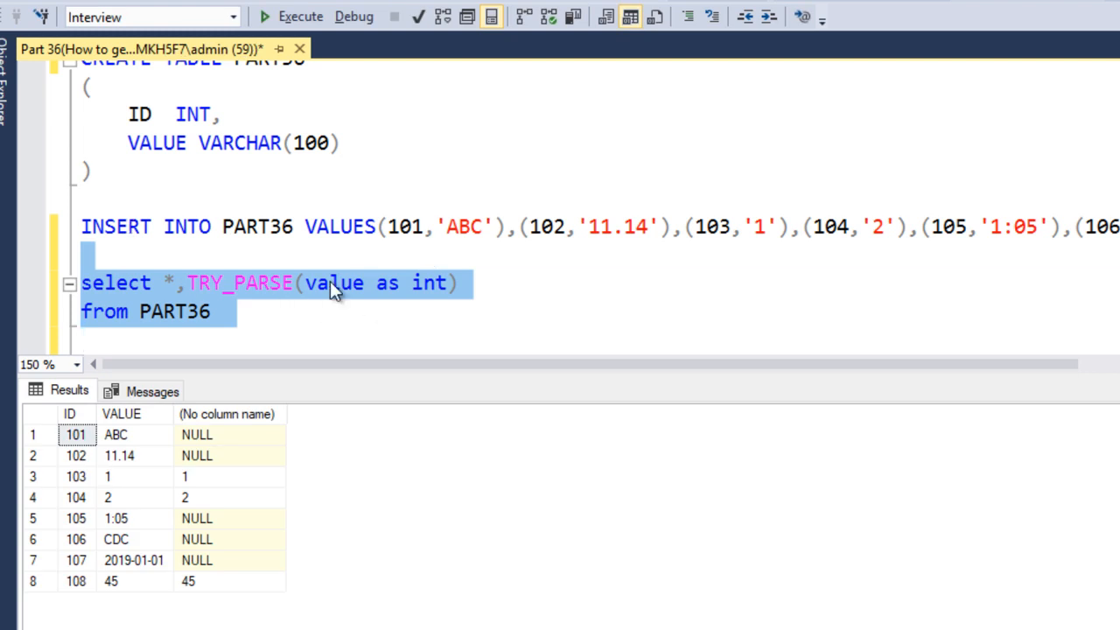
{"action": "left_click", "coordinate": [332, 283]}
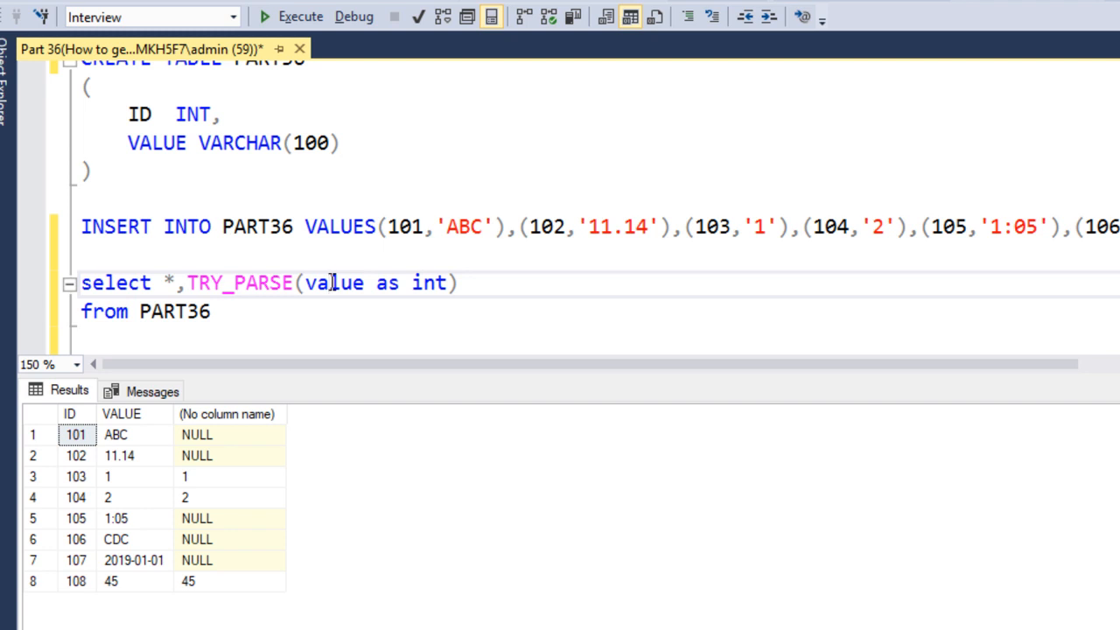
{"action": "left_click", "coordinate": [229, 476]}
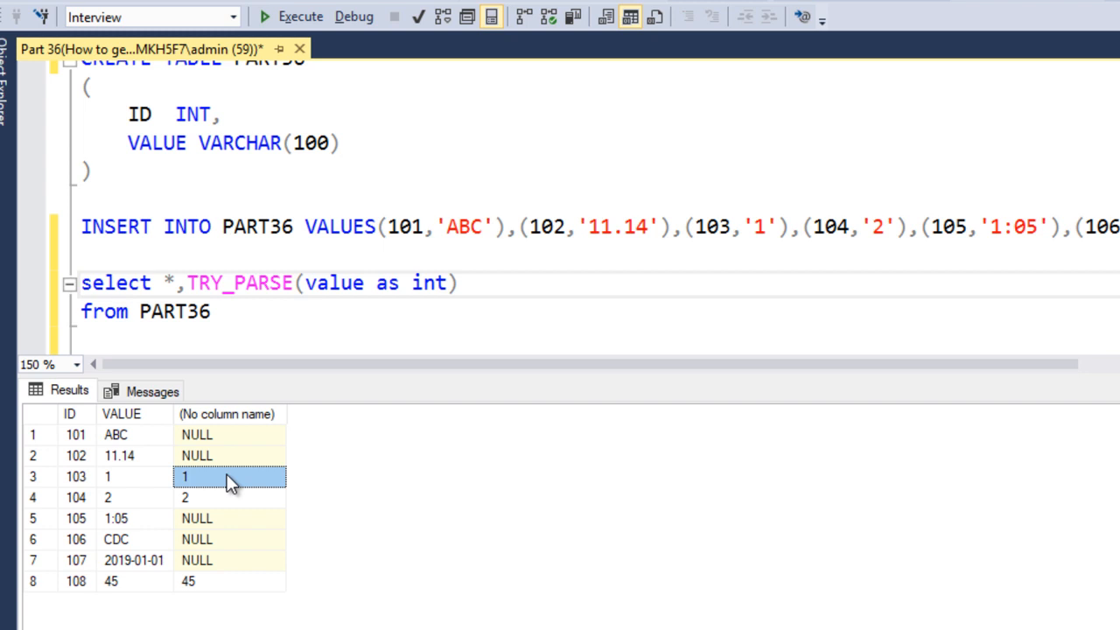
{"action": "mouse_move", "coordinate": [132, 451]}
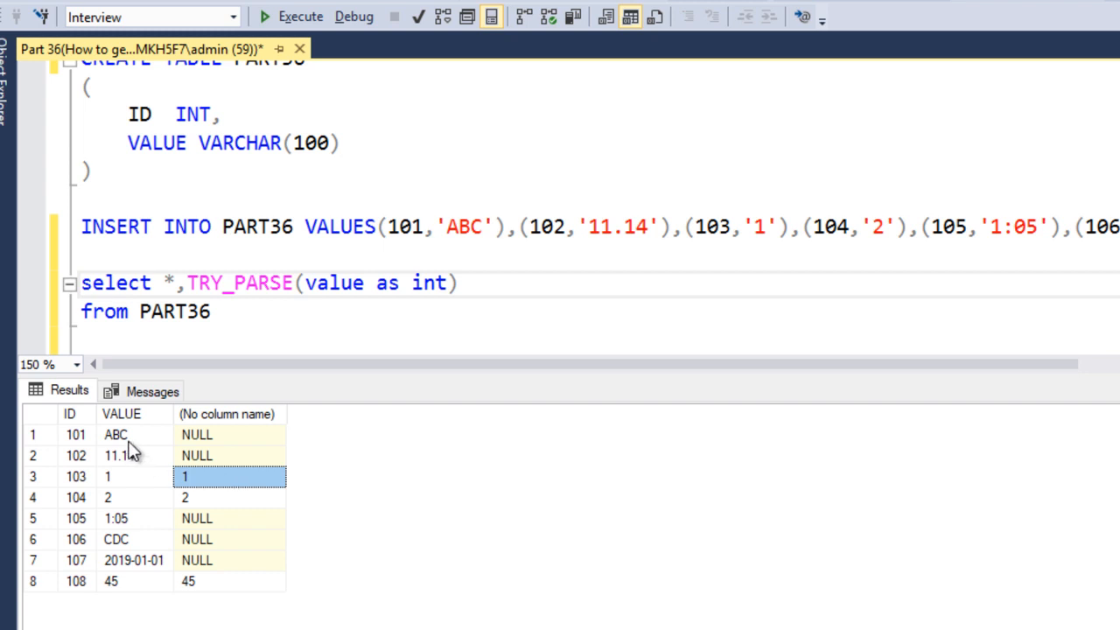
{"action": "left_click", "coordinate": [230, 434]}
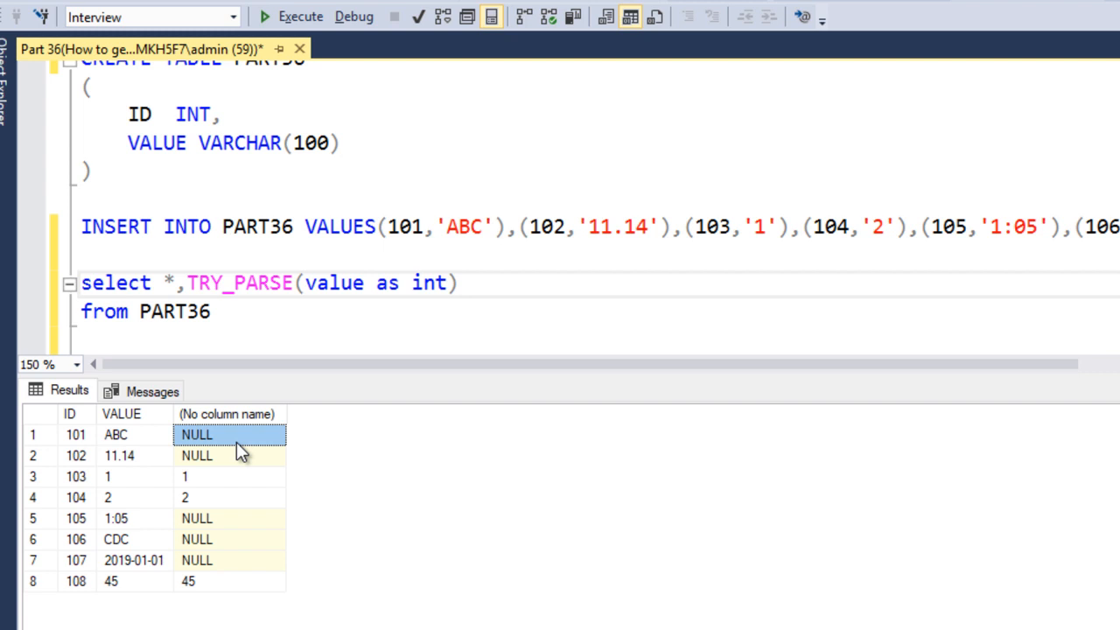
{"action": "left_click", "coordinate": [118, 455]}
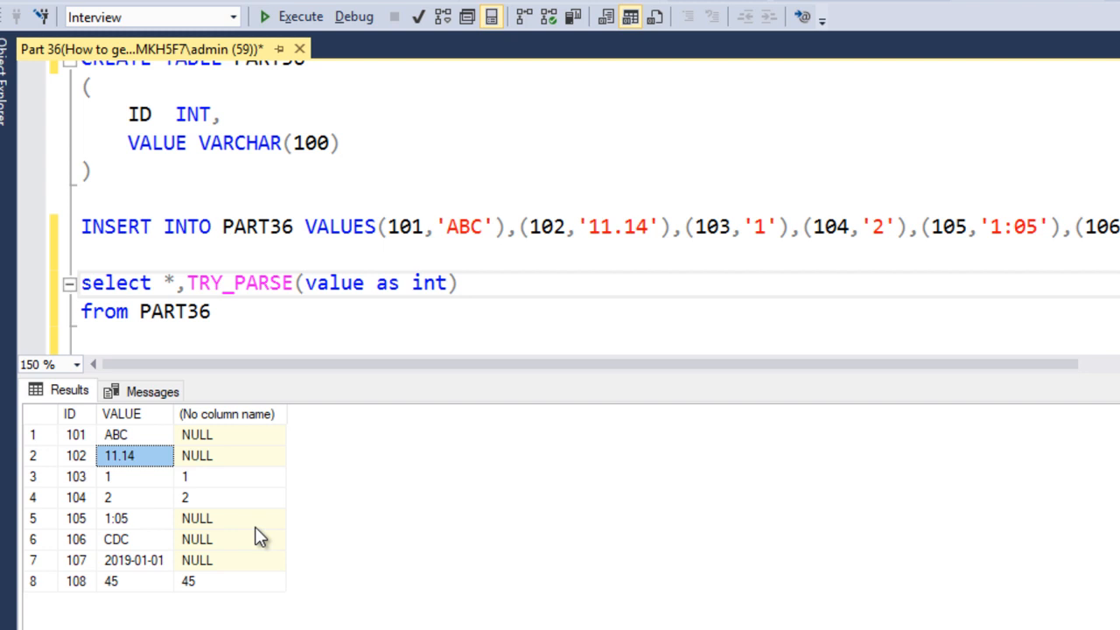
{"action": "mouse_move", "coordinate": [219, 502]}
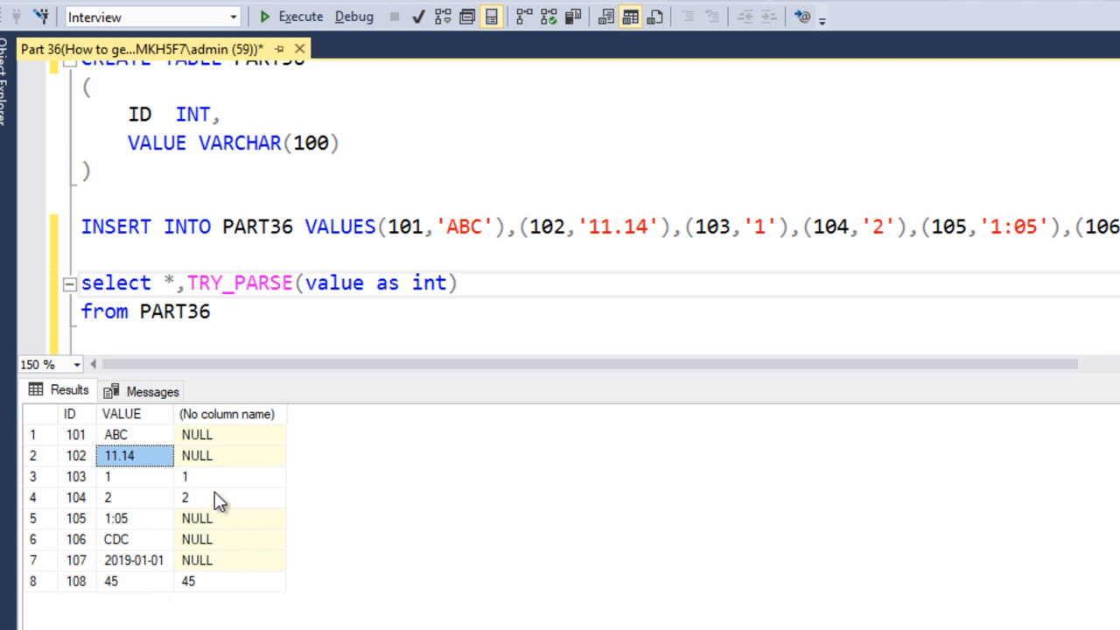
{"action": "left_click", "coordinate": [230, 455]}
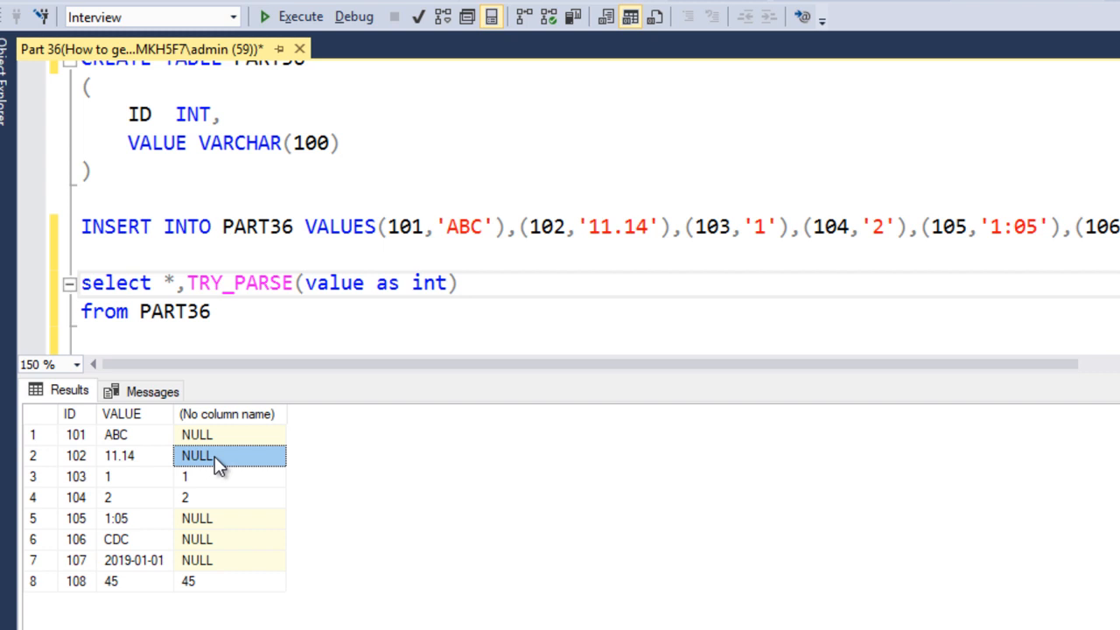
{"action": "double_click", "coordinate": [428, 282]}
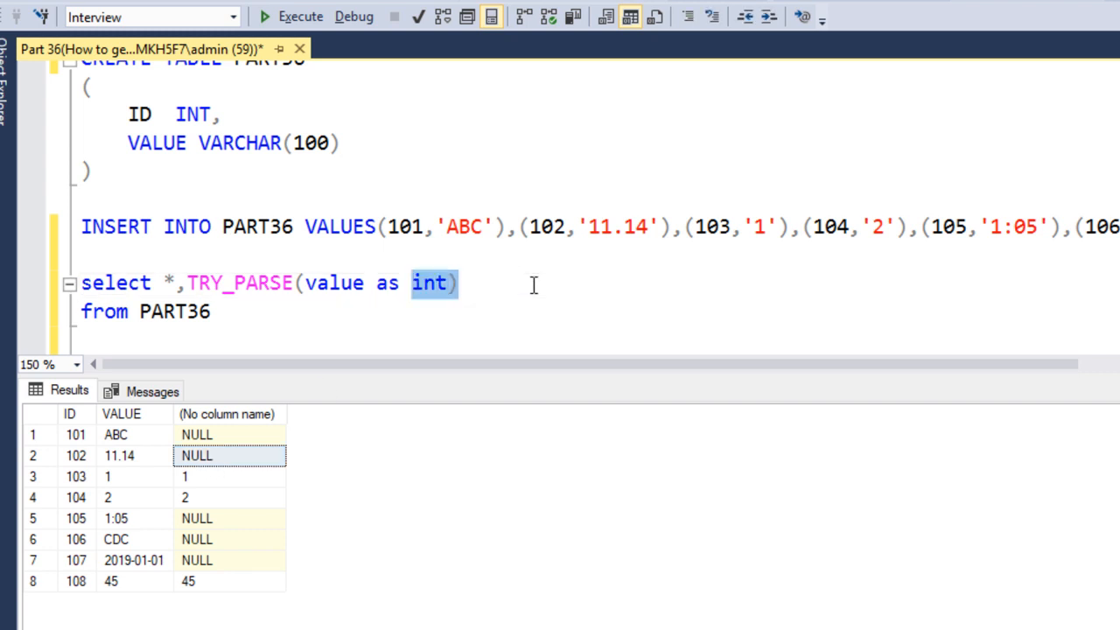
Step: Filter with WHERE TRY_PARSE(value as int)<>0 and run it, returning IDs 103, 104 and 108
{"action": "key", "text": "Delete"}
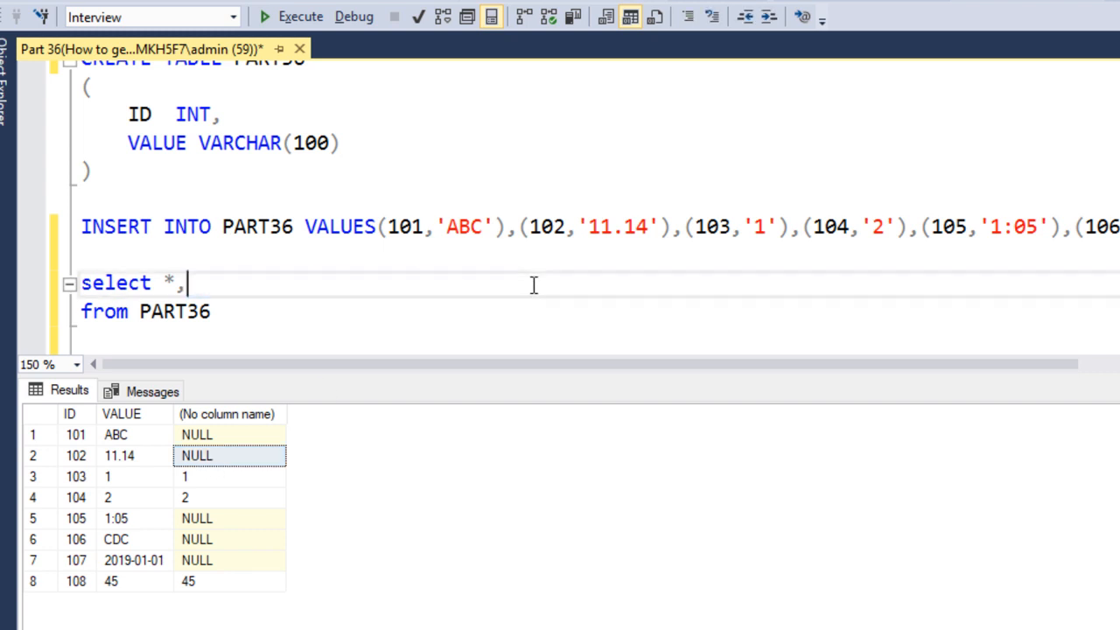
{"action": "key", "text": "Backspace"}
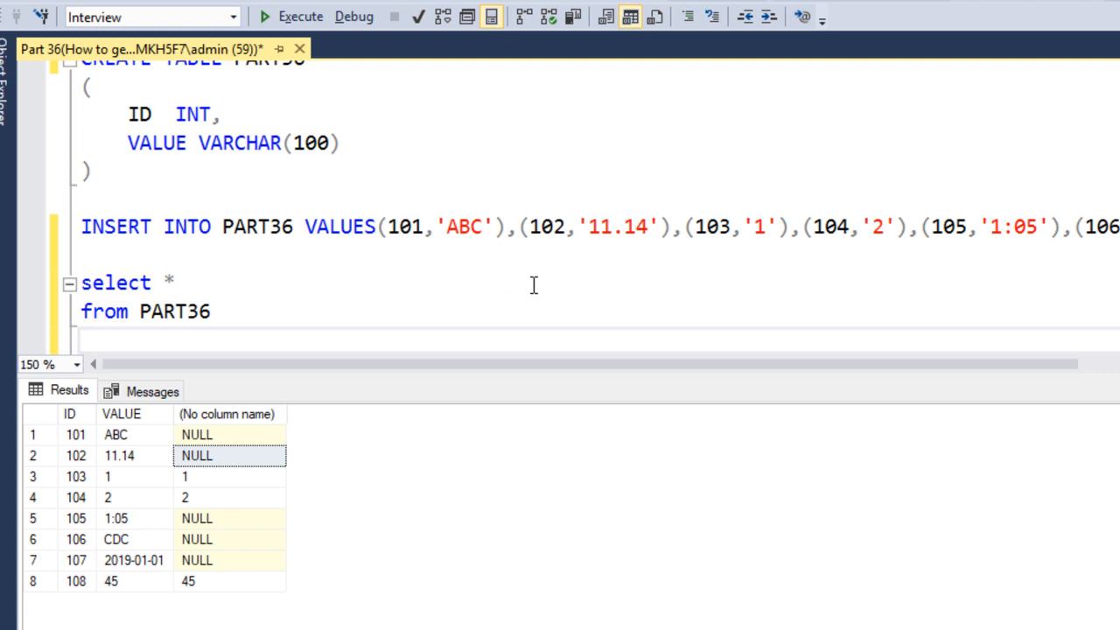
{"action": "type", "text": "W"}
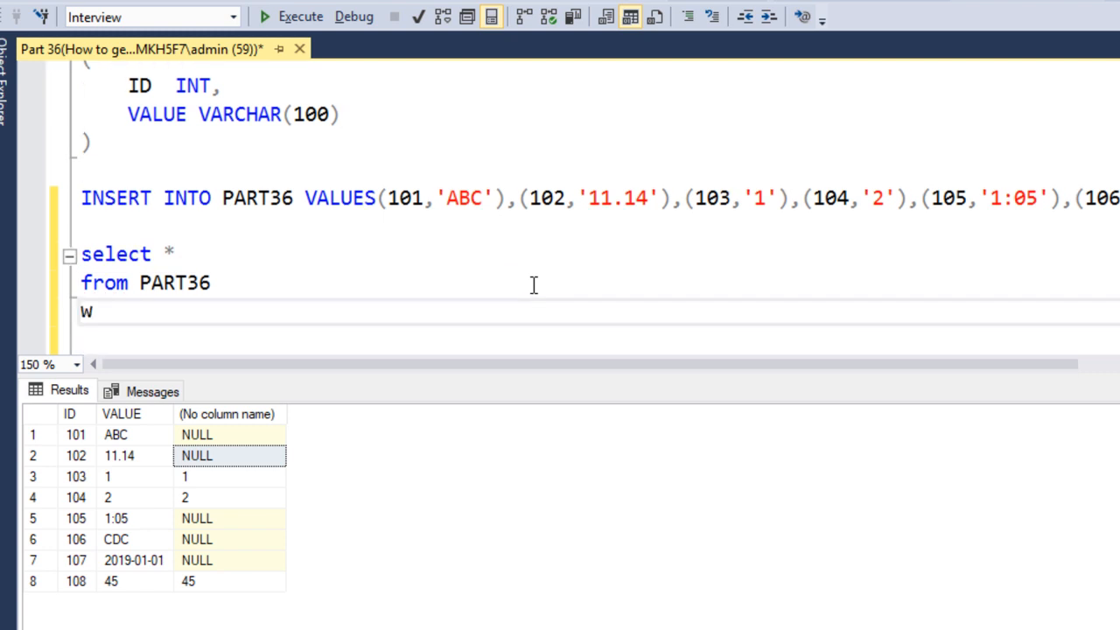
{"action": "type", "text": "here TRY_PARSE(value as int)"}
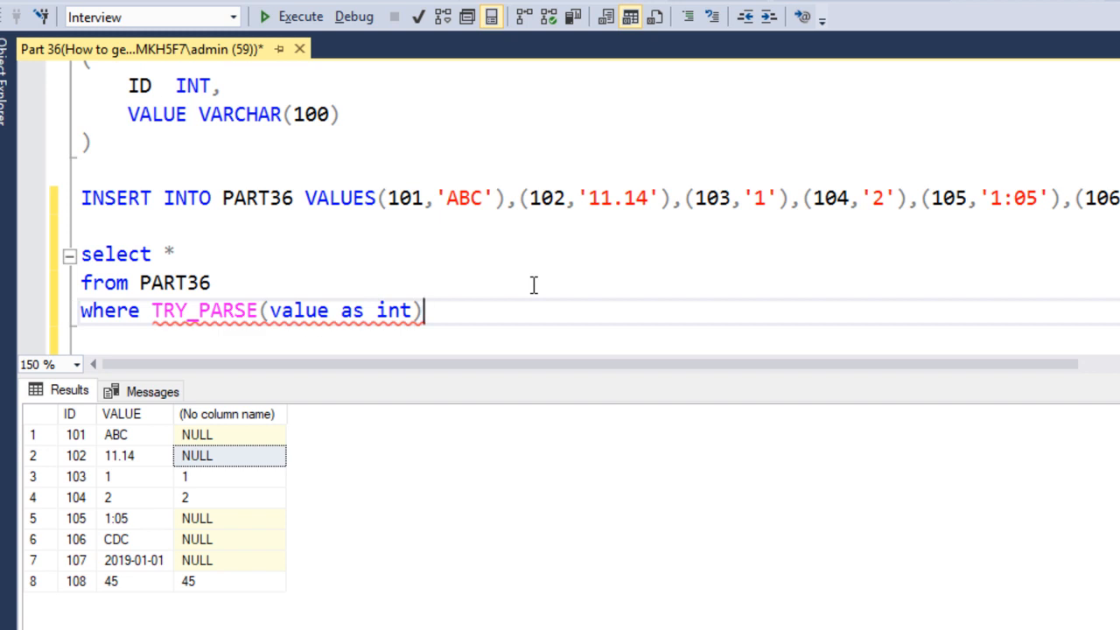
{"action": "type", "text": "<"}
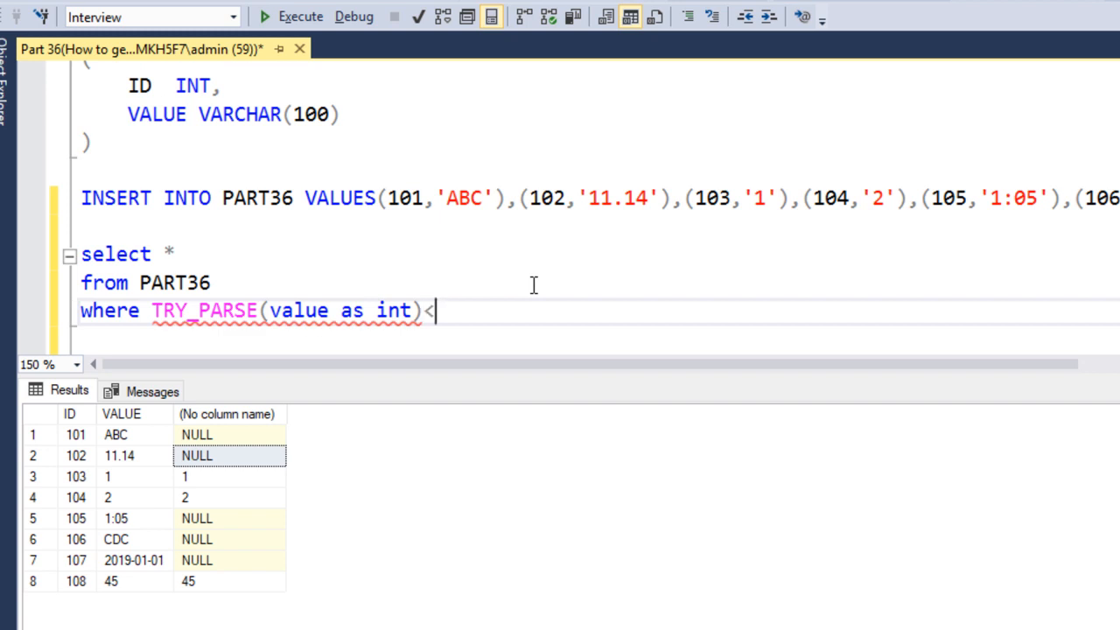
{"action": "type", "text": "<>0"}
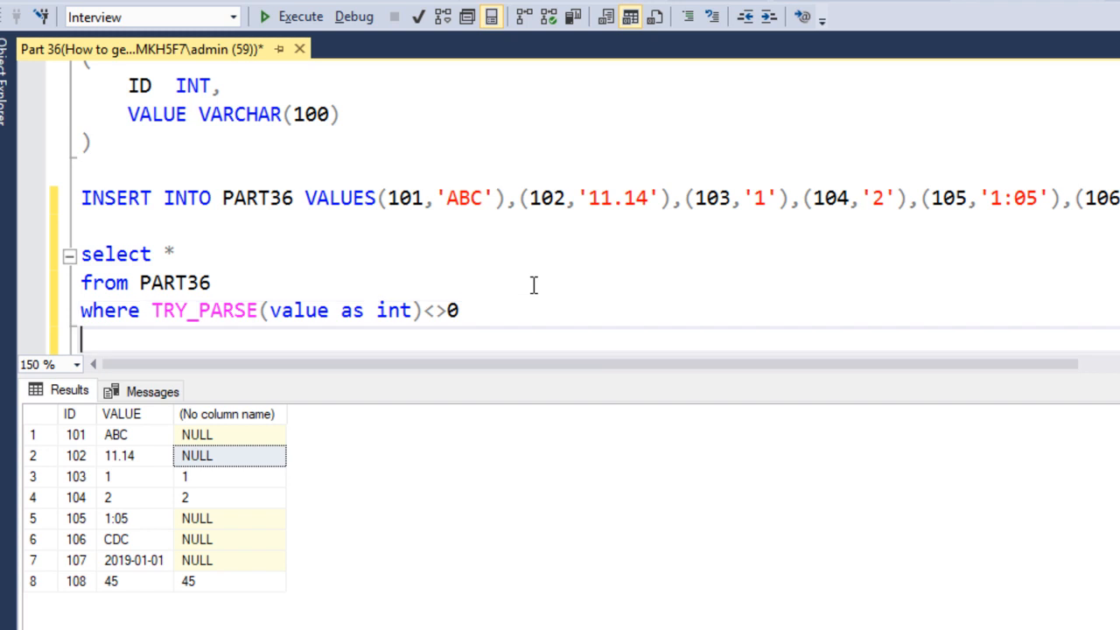
{"action": "left_click_drag", "start_coordinate": [80, 254], "coordinate": [458, 311]}
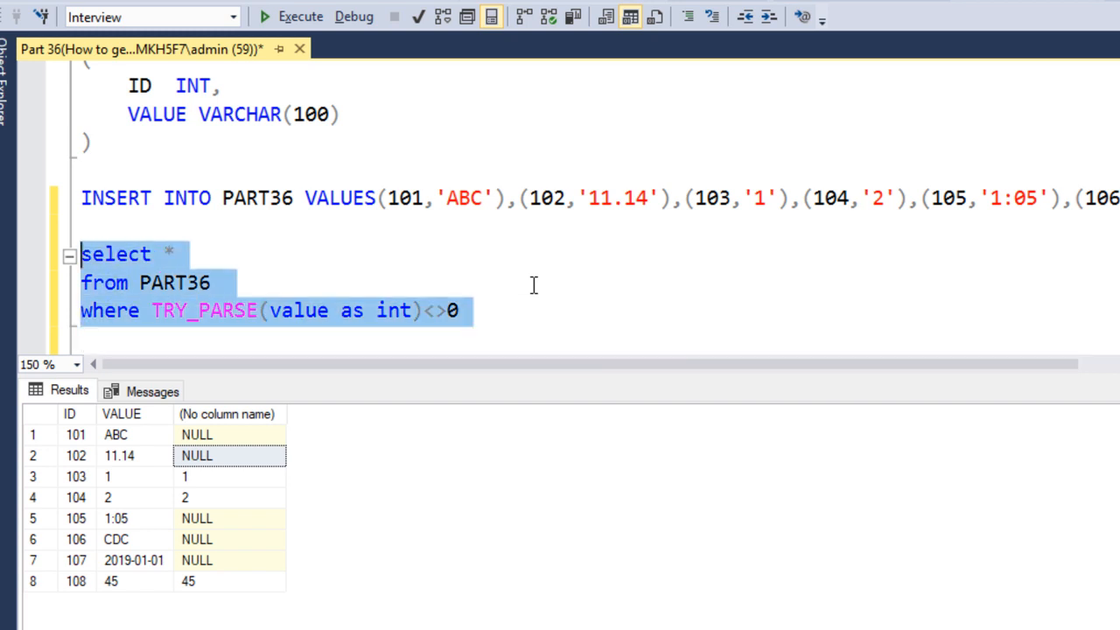
{"action": "left_click", "coordinate": [300, 15]}
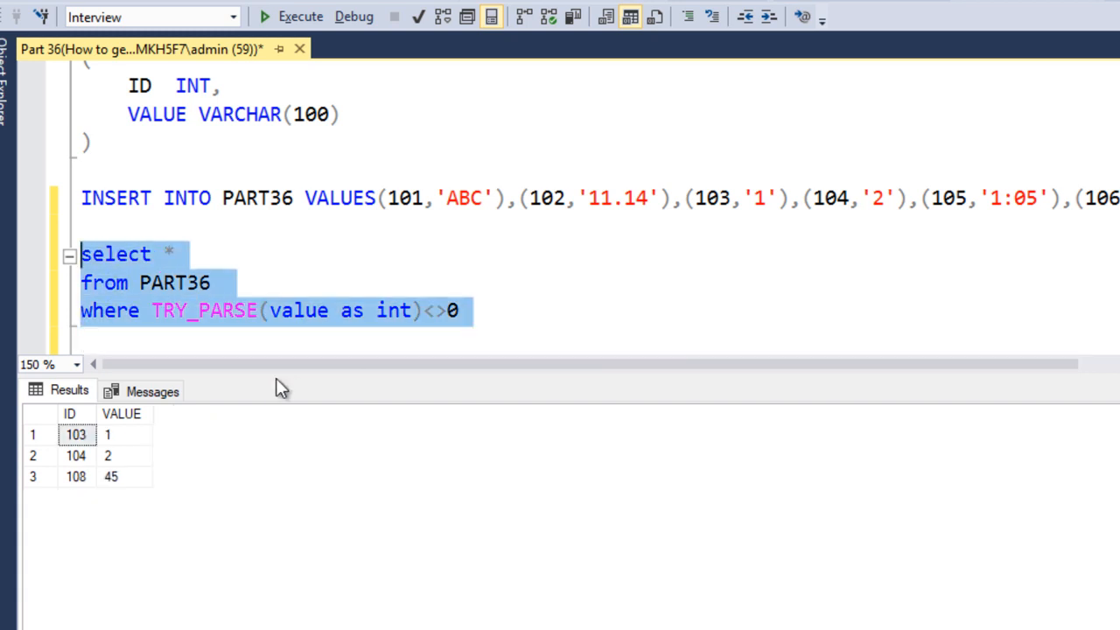
{"action": "left_click", "coordinate": [76, 435]}
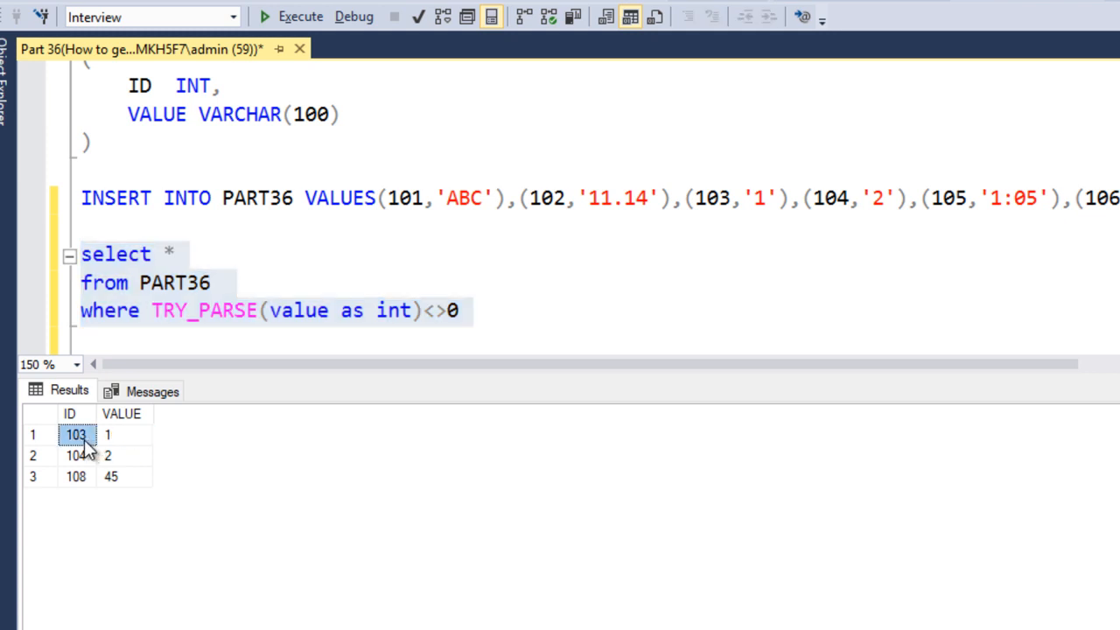